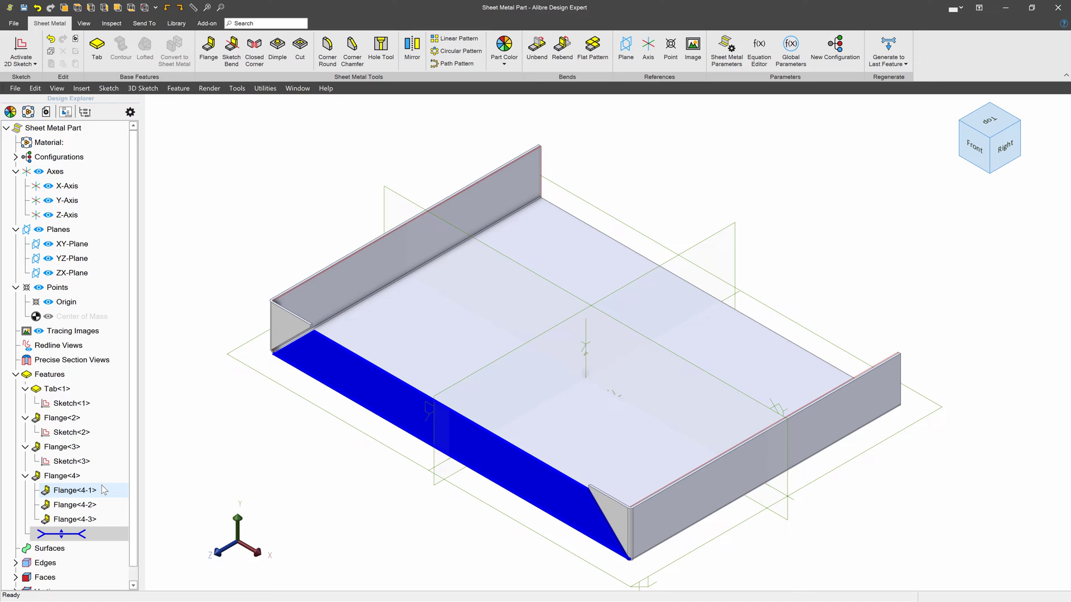
Select the tray's flat top base face as the surface for a new sketch
{"action": "left_click", "coordinate": [292, 440]}
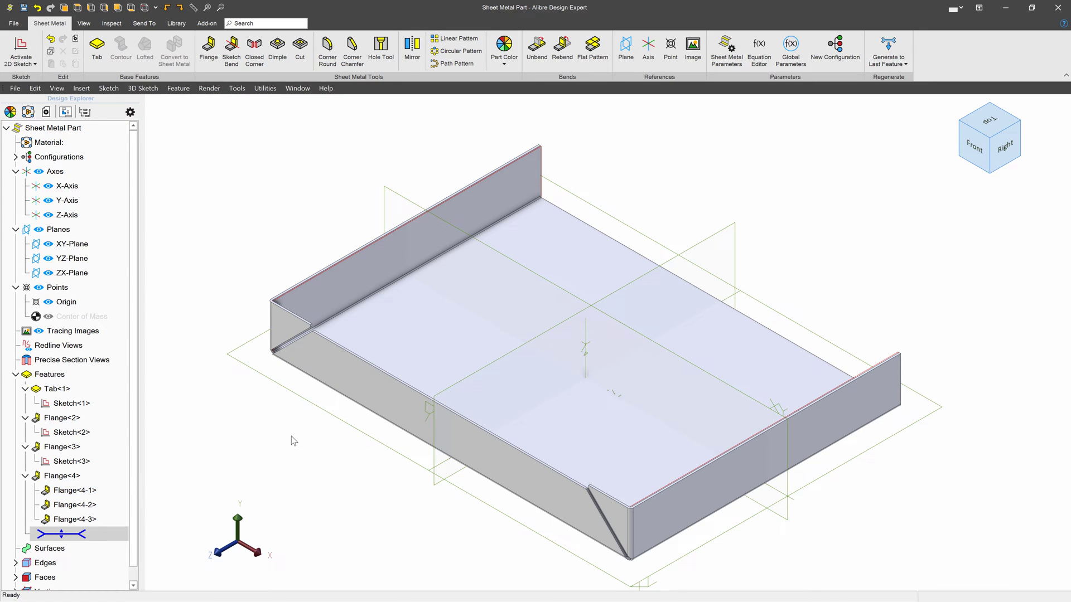
{"action": "left_click", "coordinate": [430, 395]}
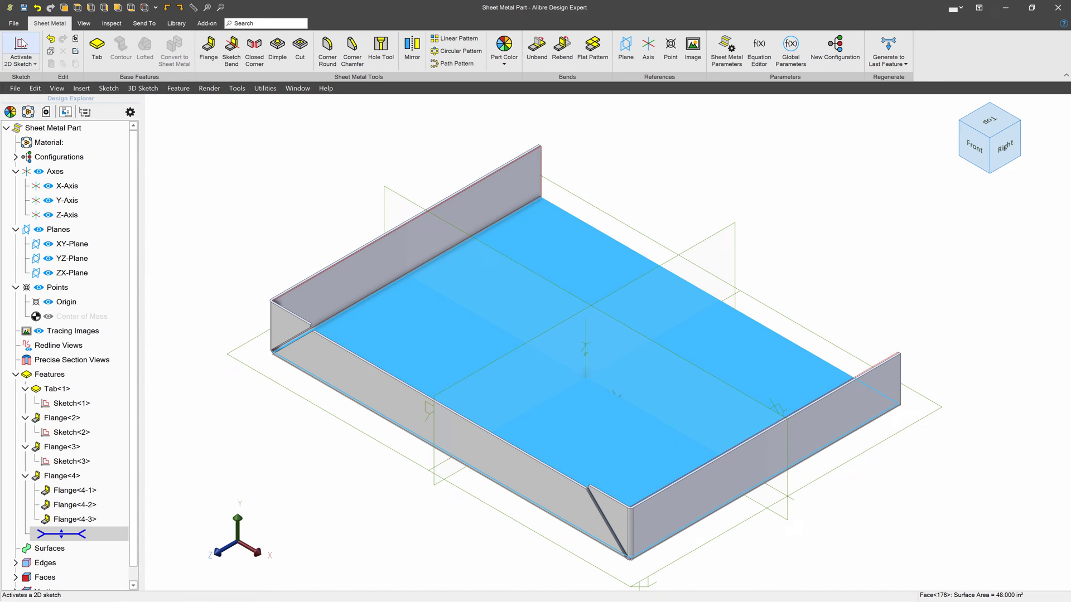
Activate a 2D sketch on the base face and begin drawing the V with lines
{"action": "left_click", "coordinate": [20, 50]}
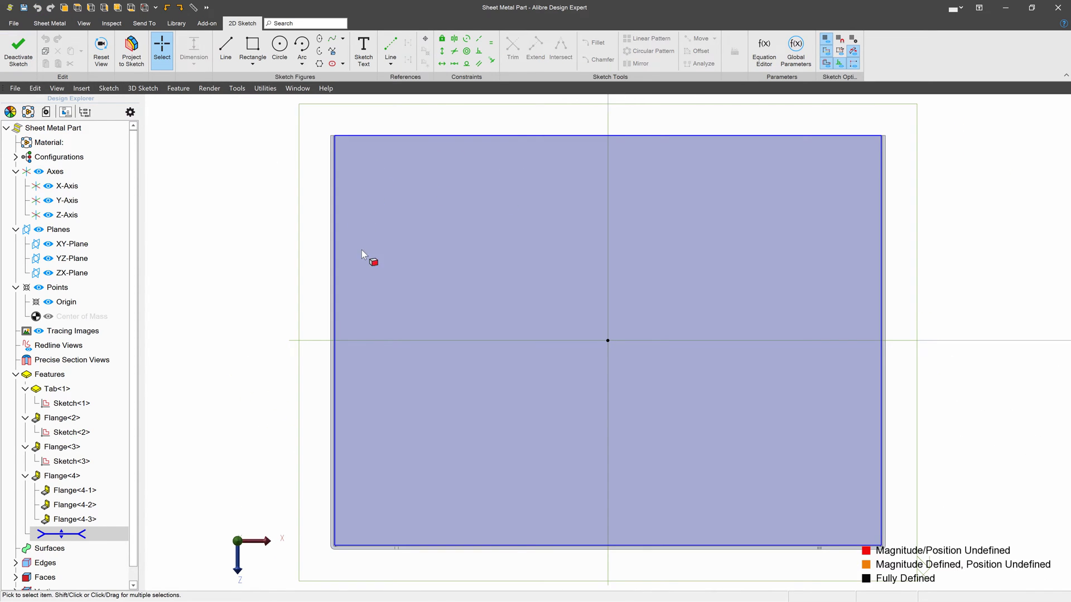
{"action": "mouse_move", "coordinate": [493, 234]}
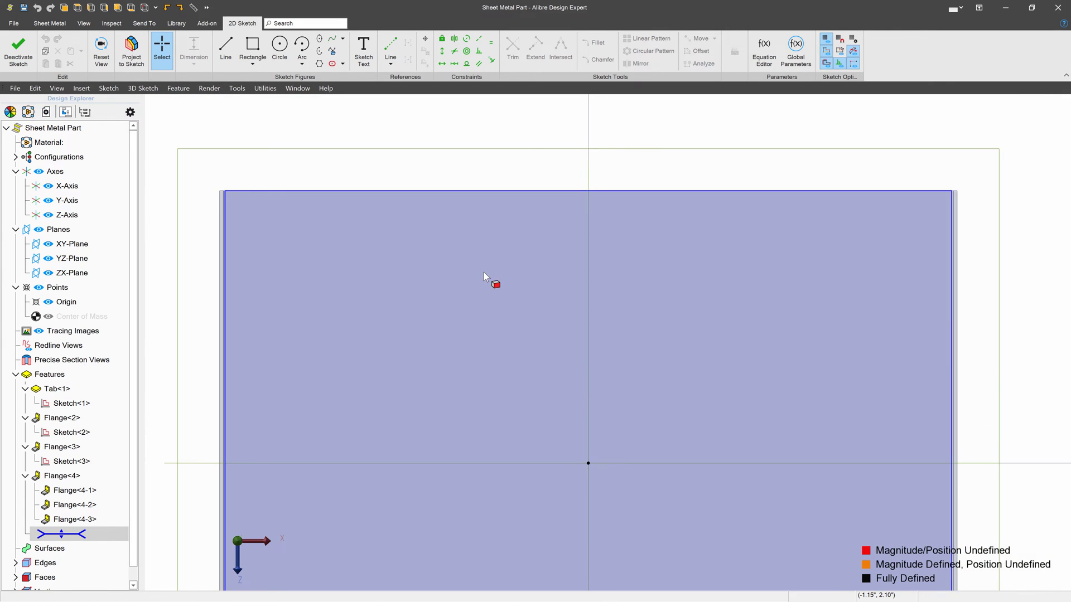
{"action": "left_click", "coordinate": [225, 50]}
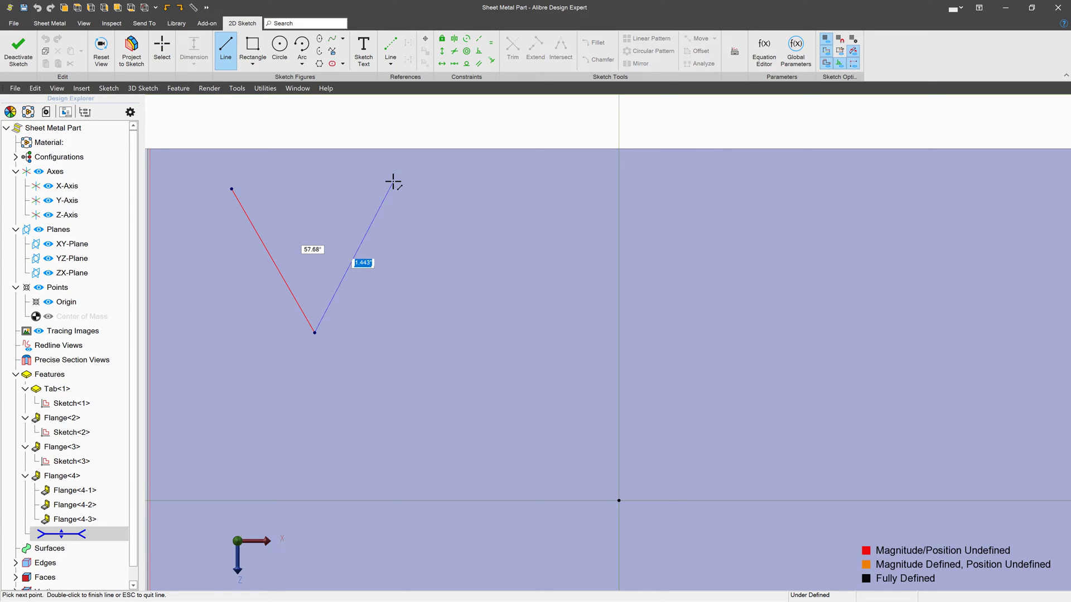
Finish the V and dimension its vertex 1.750" from the origin and an arm 1.000"
{"action": "left_click", "coordinate": [392, 192]}
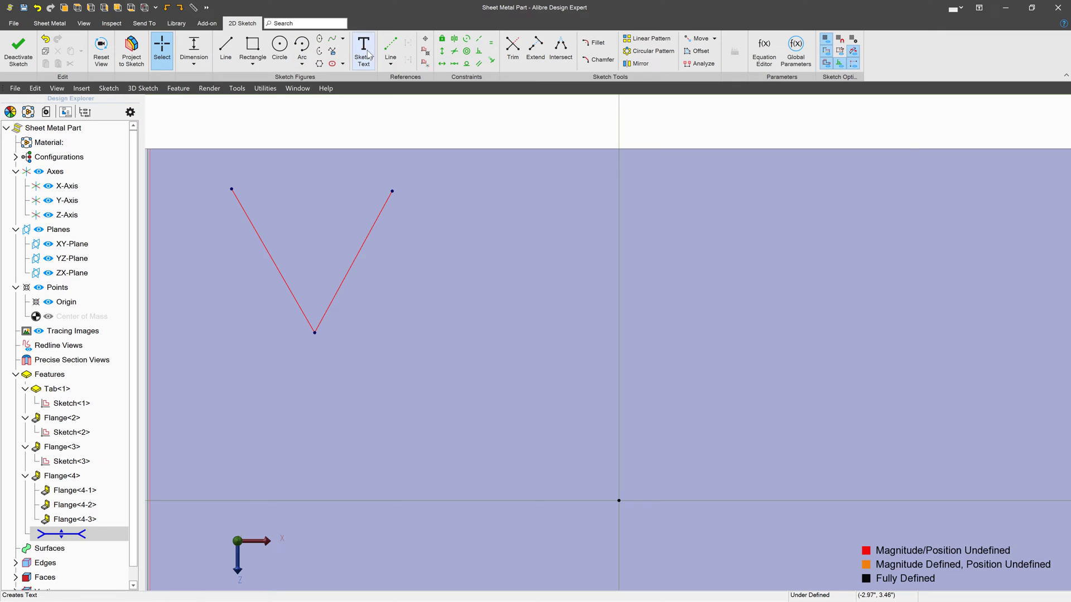
{"action": "mouse_move", "coordinate": [480, 52]}
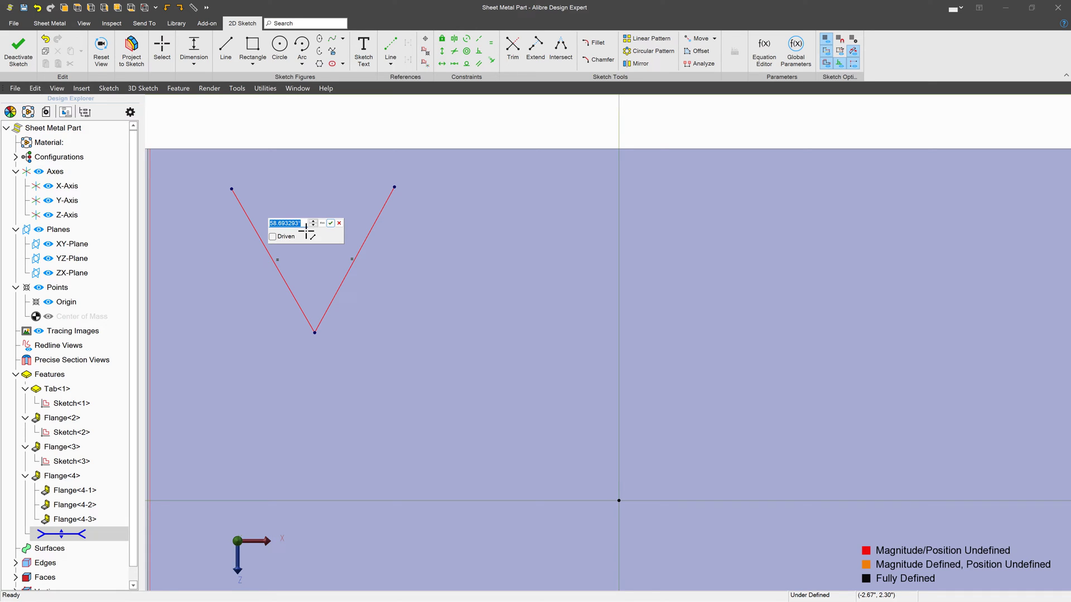
{"action": "type", "text": "360"}
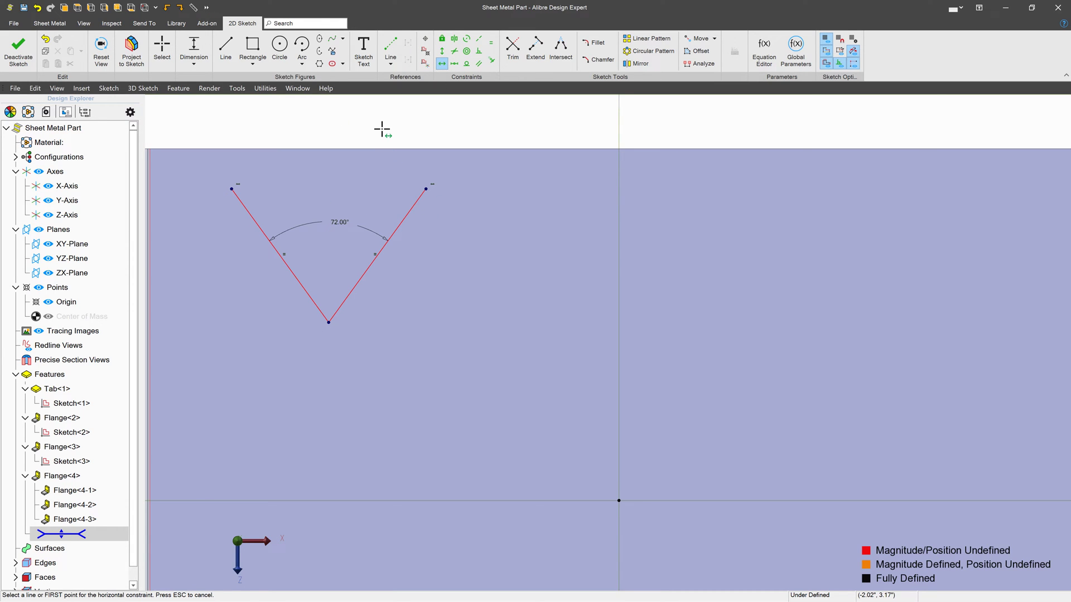
{"action": "left_click", "coordinate": [327, 321]}
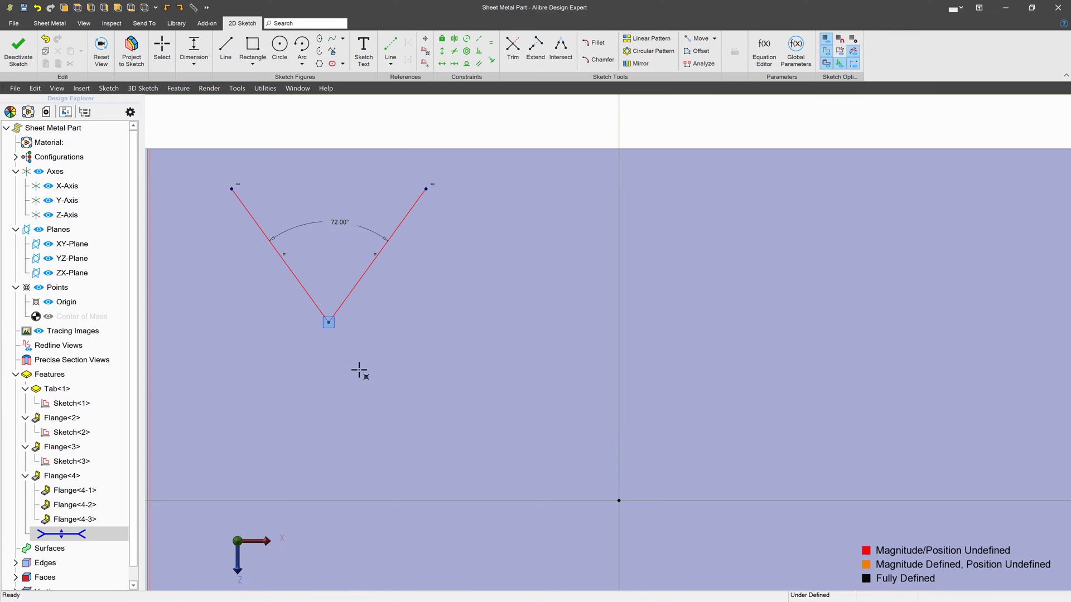
{"action": "left_click", "coordinate": [618, 499]}
{"action": "type", "text": "1.7"}
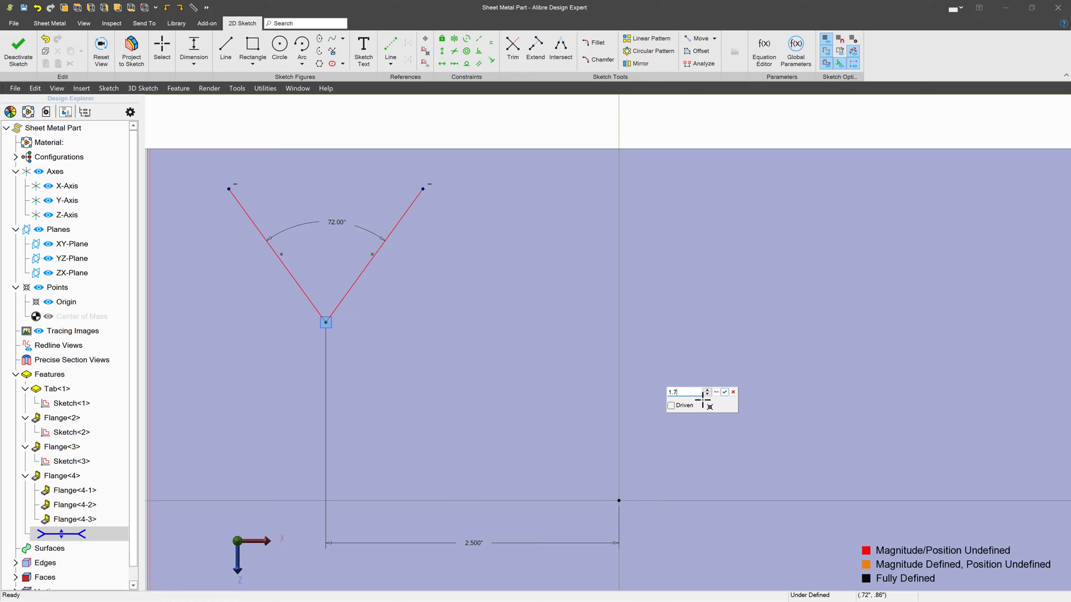
{"action": "left_click", "coordinate": [724, 392]}
{"action": "type", "text": "1"}
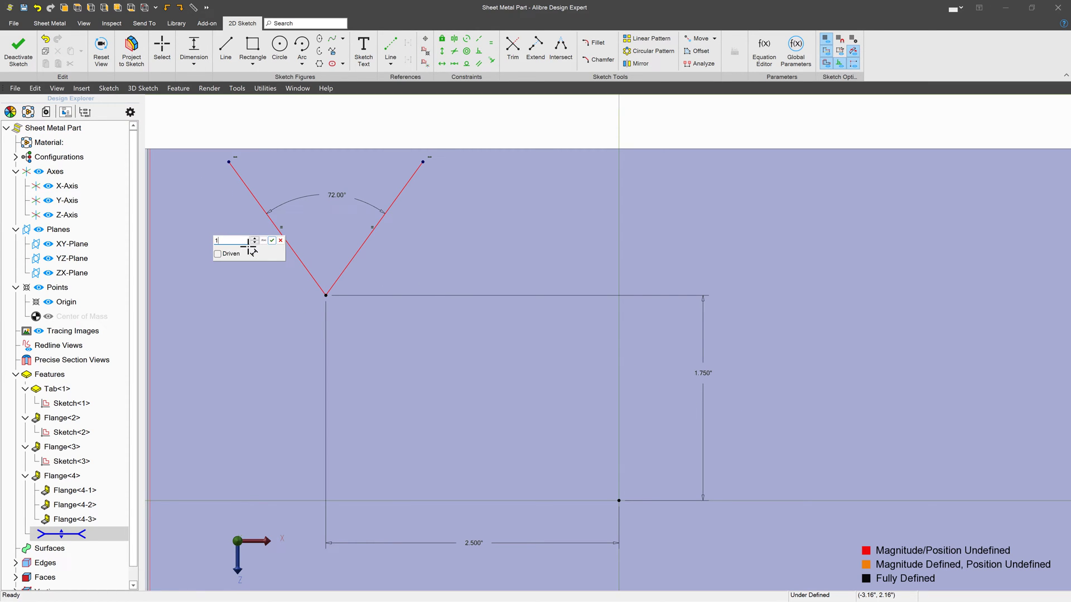
{"action": "left_click", "coordinate": [271, 241]}
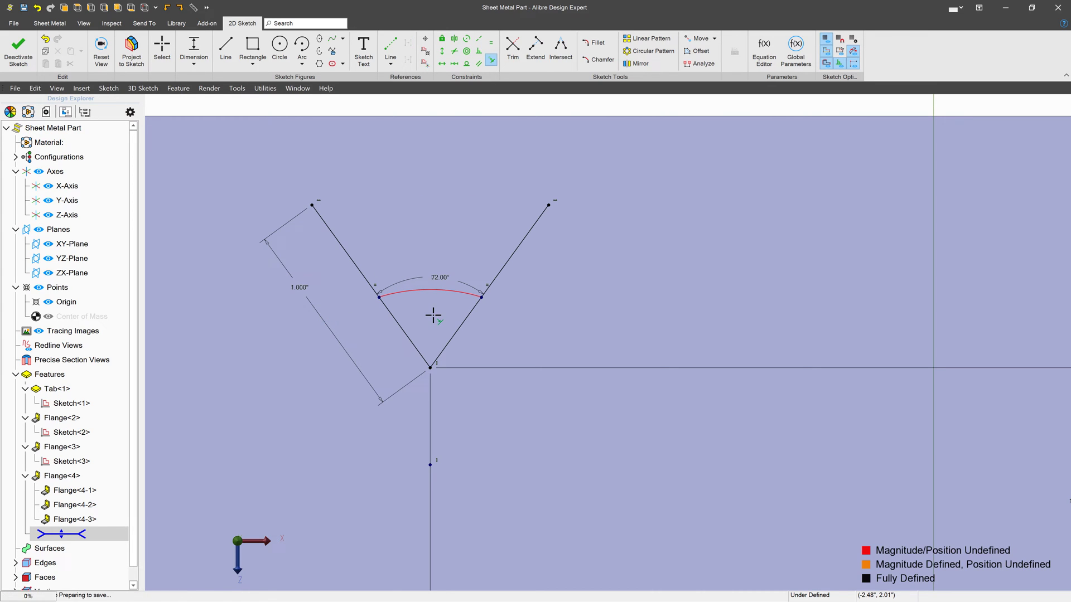
{"action": "mouse_move", "coordinate": [468, 415]}
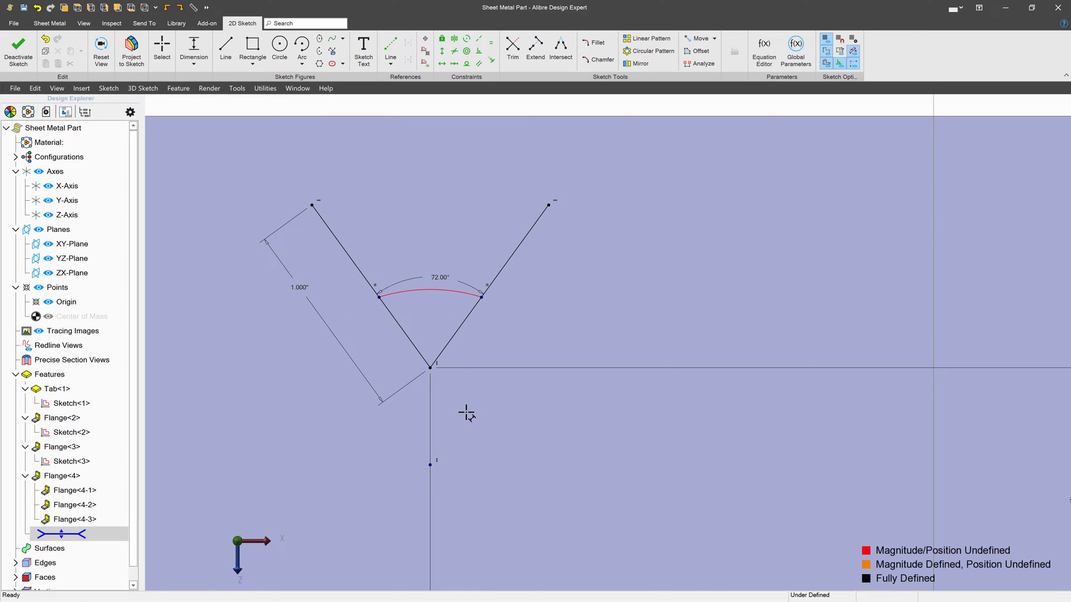
Dimension a point 0.100" below the vertex and add the R0.200" arc across the arms
{"action": "left_click", "coordinate": [430, 465]}
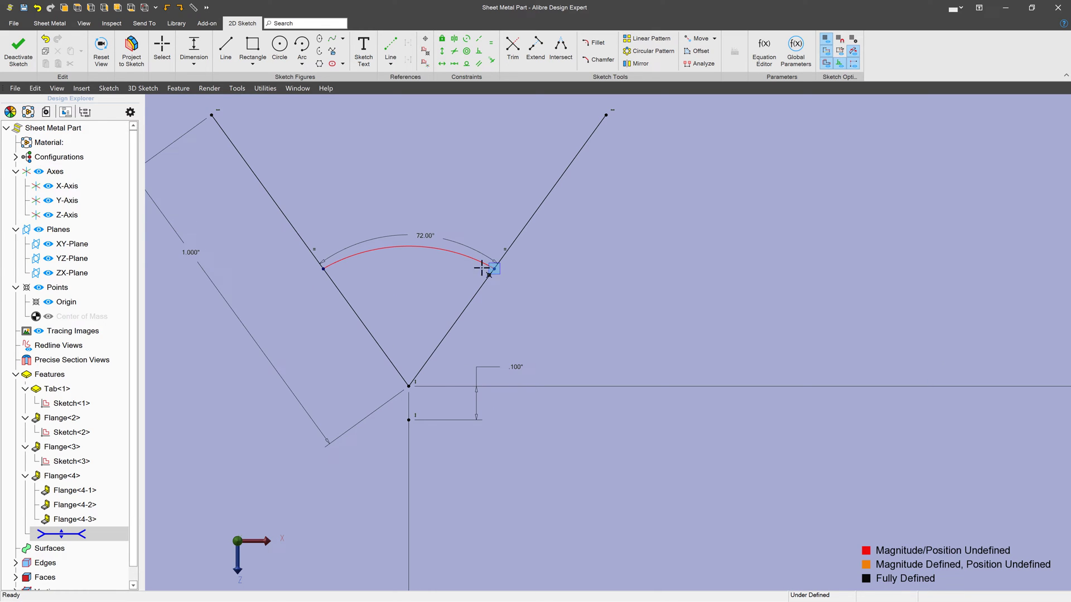
{"action": "left_click", "coordinate": [488, 267]}
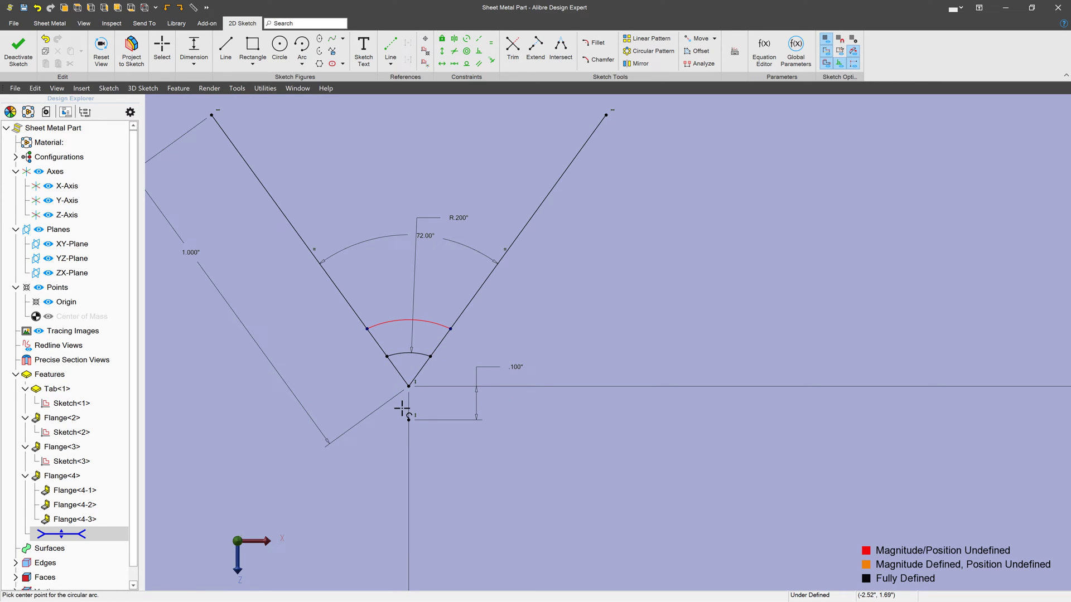
Draw concentric arcs centred on the lower point, the outermost ending at the arm tips
{"action": "left_click", "coordinate": [410, 381]}
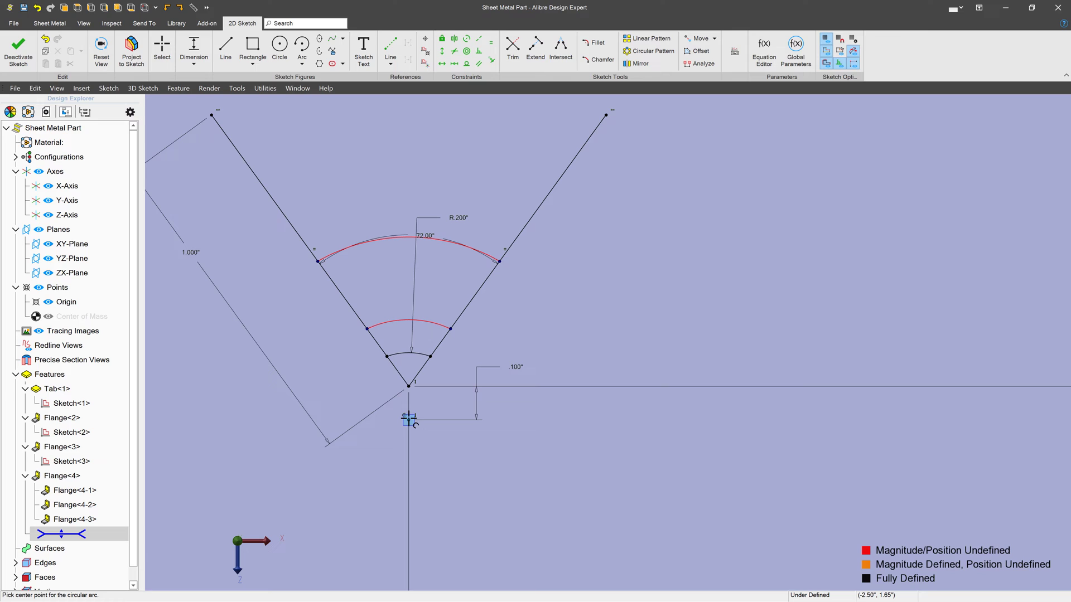
{"action": "left_click", "coordinate": [407, 419]}
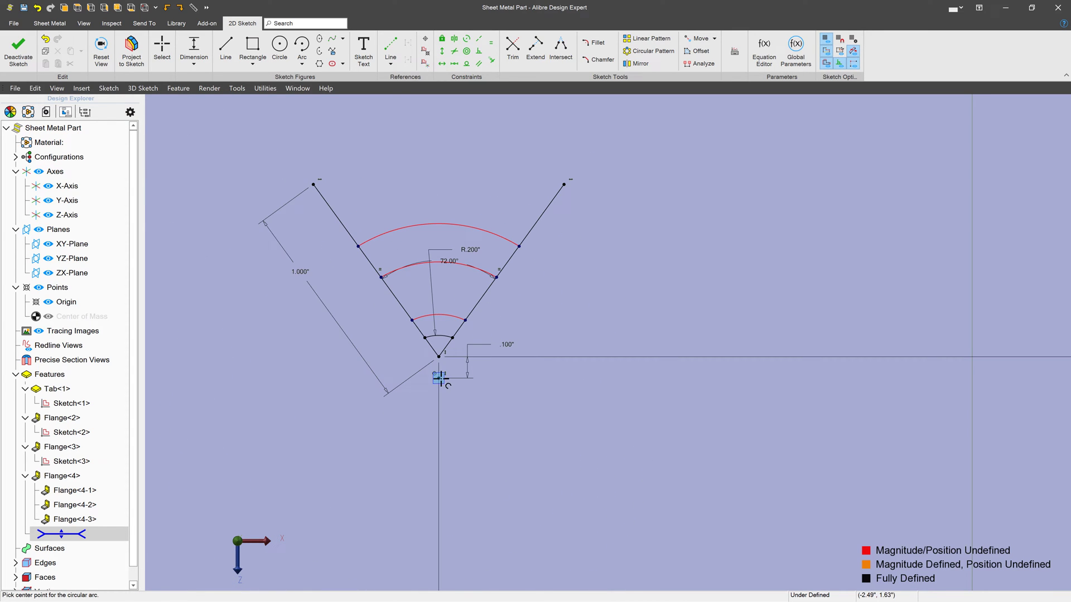
{"action": "left_click", "coordinate": [438, 374]}
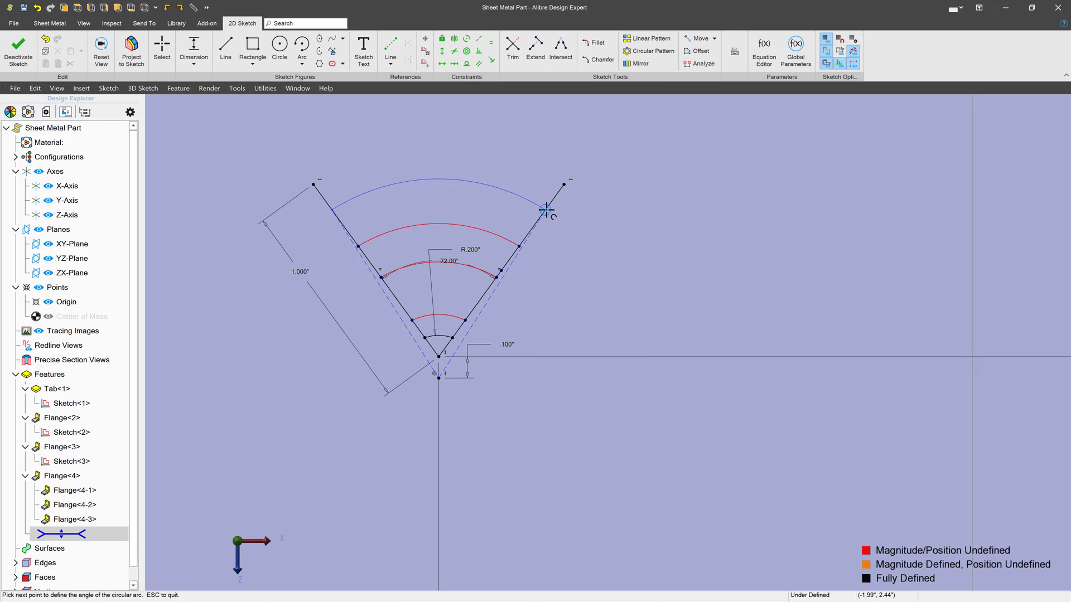
{"action": "left_click", "coordinate": [315, 185]}
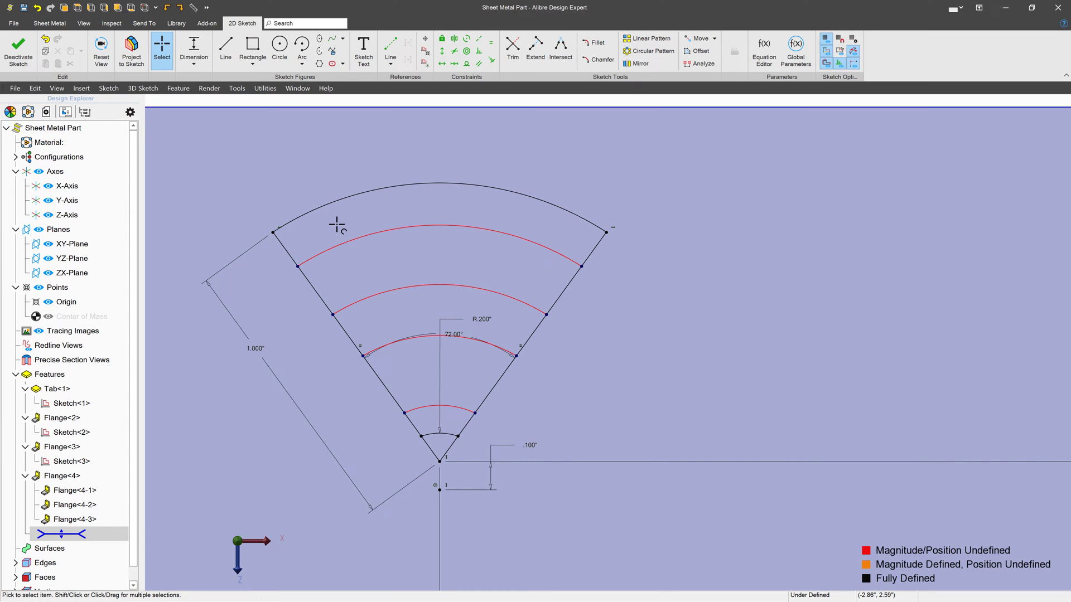
{"action": "mouse_move", "coordinate": [290, 231]}
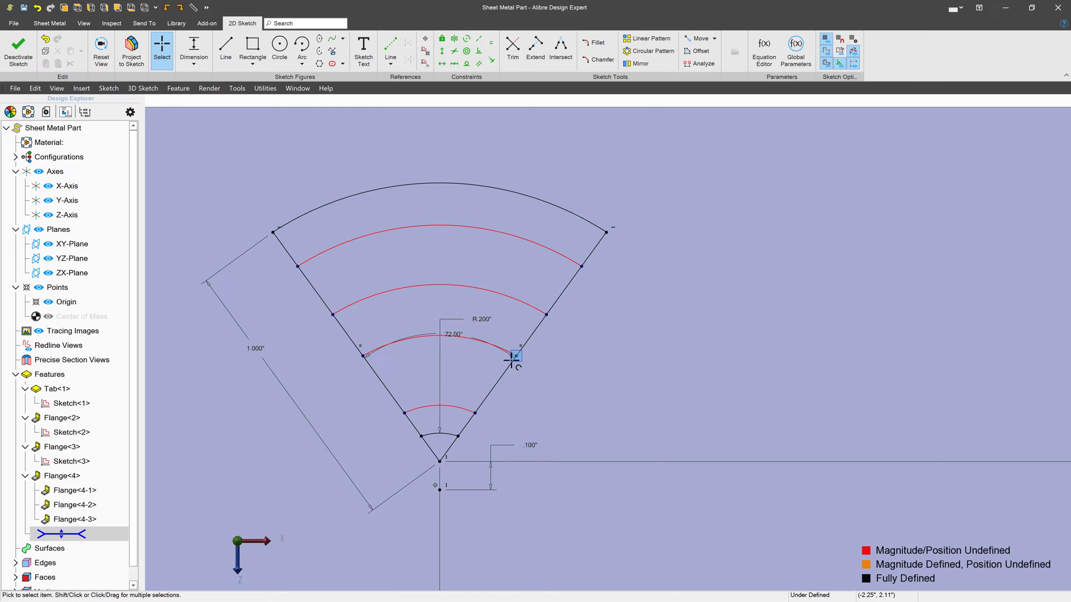
{"action": "mouse_move", "coordinate": [395, 275]}
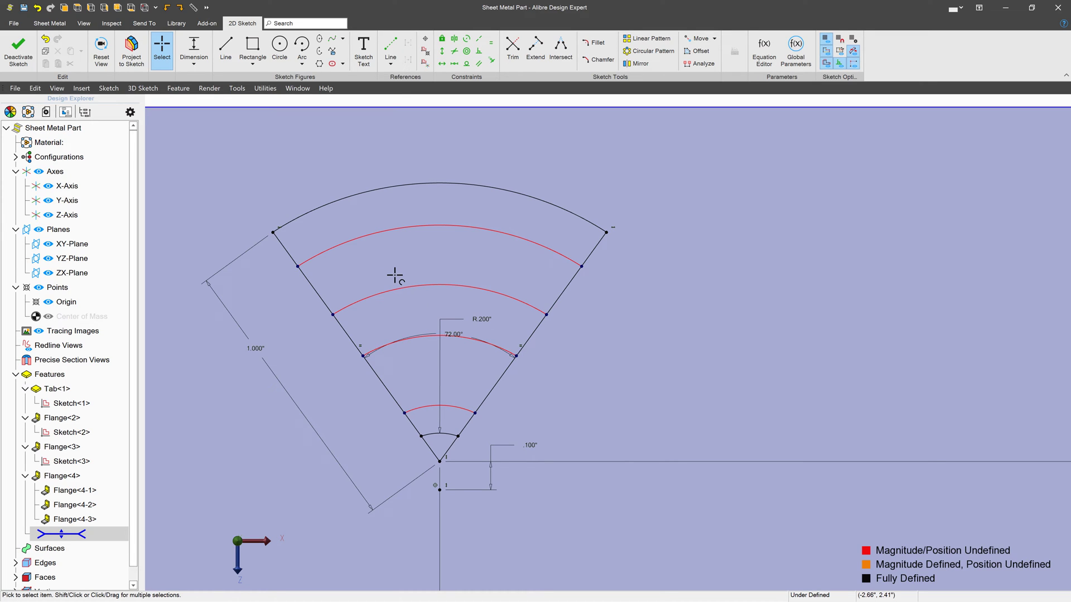
Trim the leftover arm pieces into separate curved slot outlines and close the sketch
{"action": "left_click", "coordinate": [512, 48]}
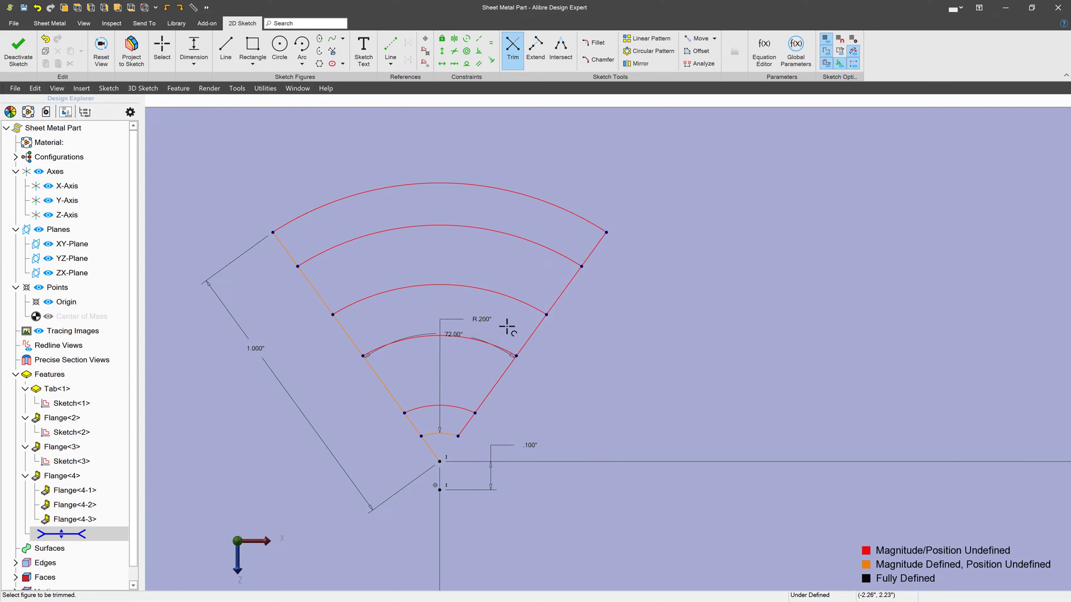
{"action": "left_click", "coordinate": [435, 457]}
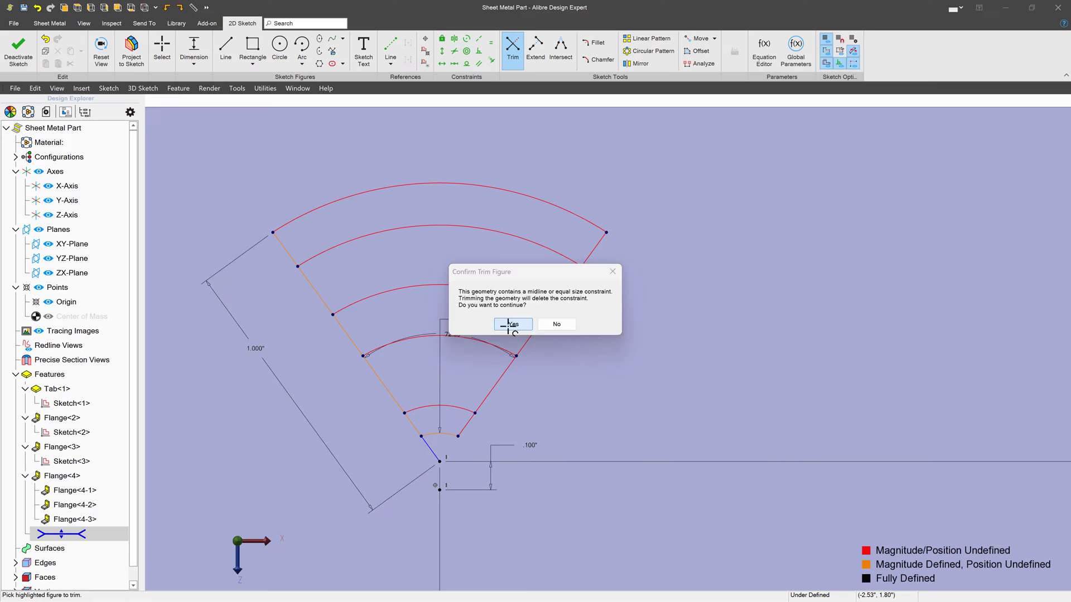
{"action": "left_click", "coordinate": [512, 323]}
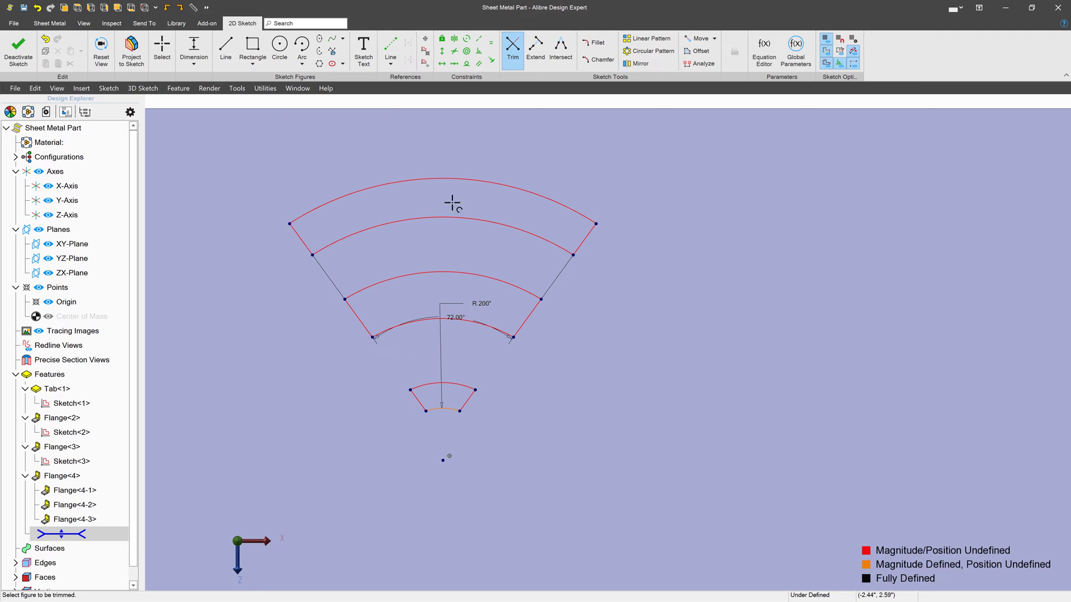
{"action": "mouse_move", "coordinate": [409, 127]}
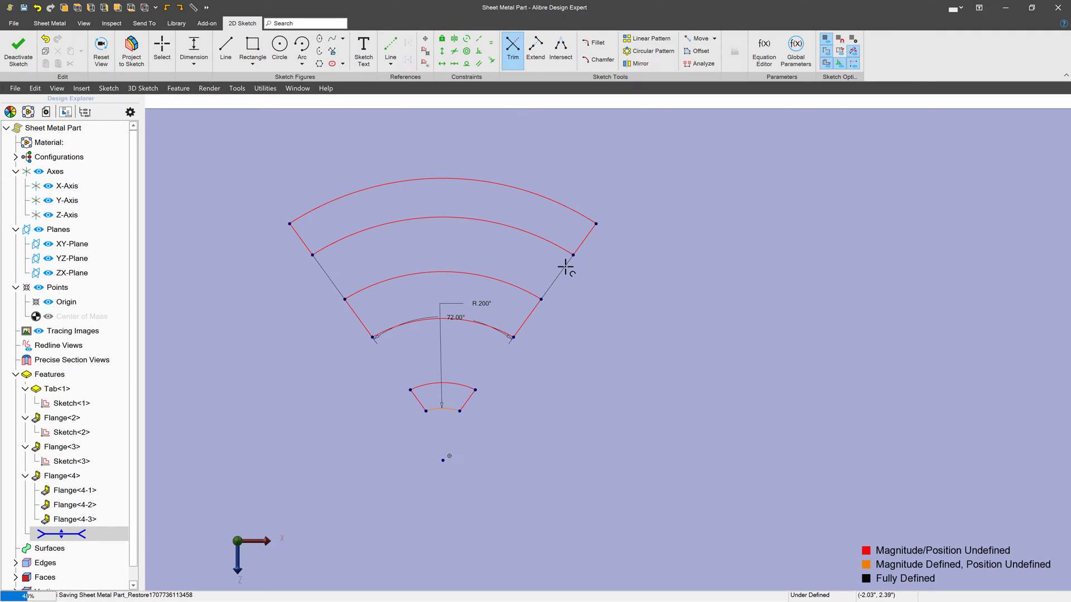
{"action": "mouse_move", "coordinate": [17, 49]}
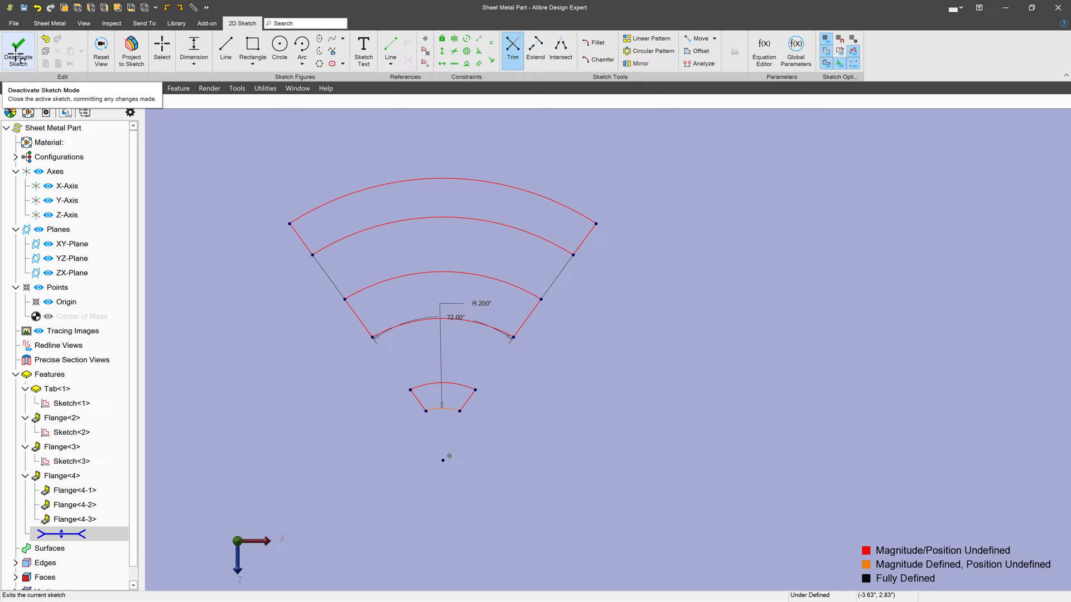
{"action": "left_click", "coordinate": [19, 49]}
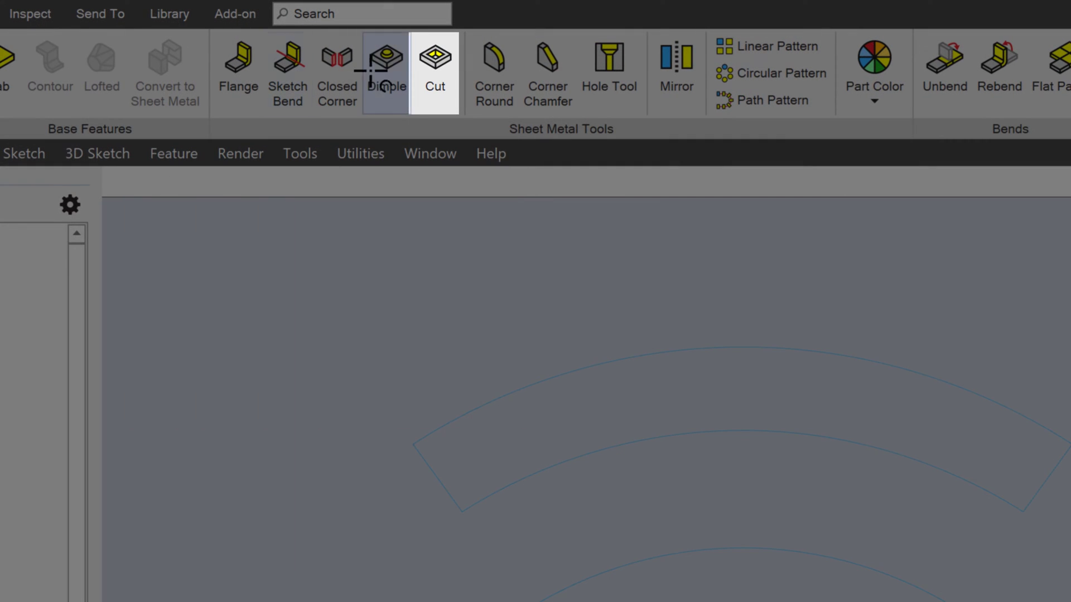
Cut Sketch<4> through the base sheet to a depth of 0.039"
{"action": "left_click", "coordinate": [435, 61]}
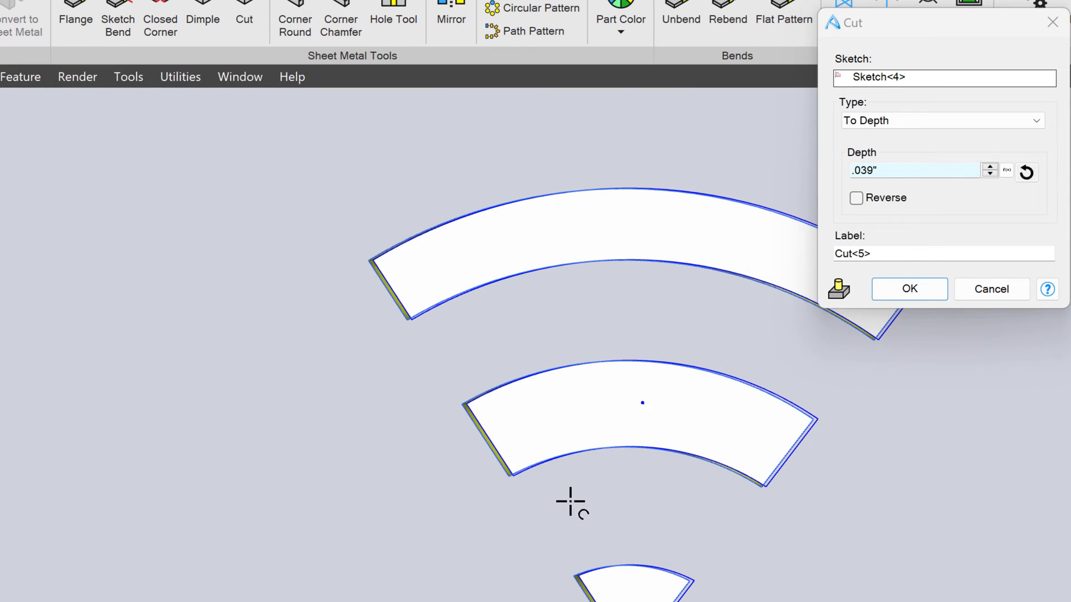
{"action": "left_click", "coordinate": [908, 289]}
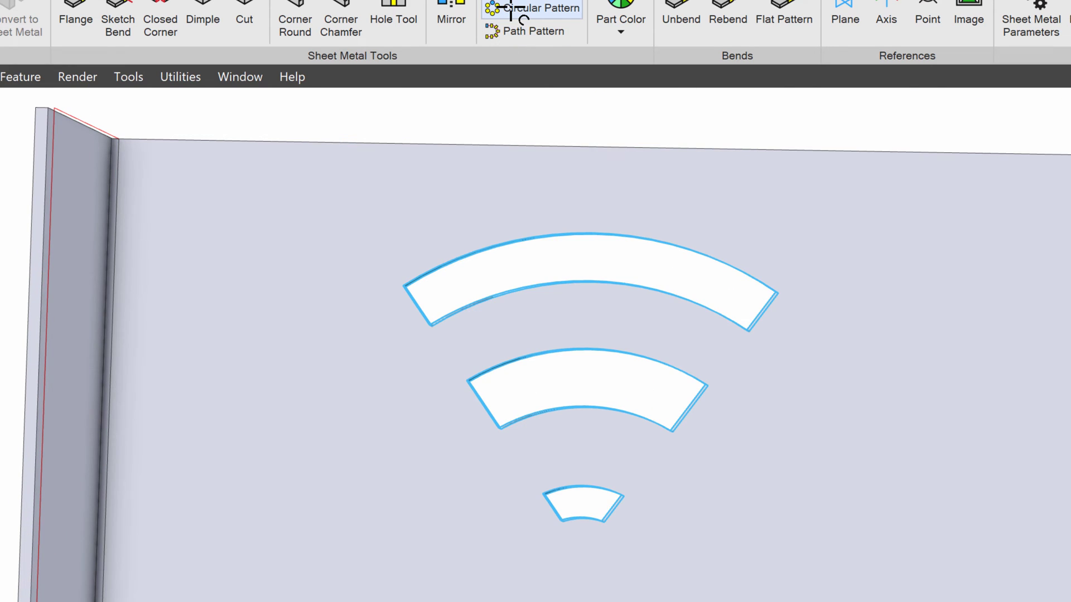
Circular-pattern Cut<5> into 5 instances at 72° around the round centre face
{"action": "left_click", "coordinate": [539, 7]}
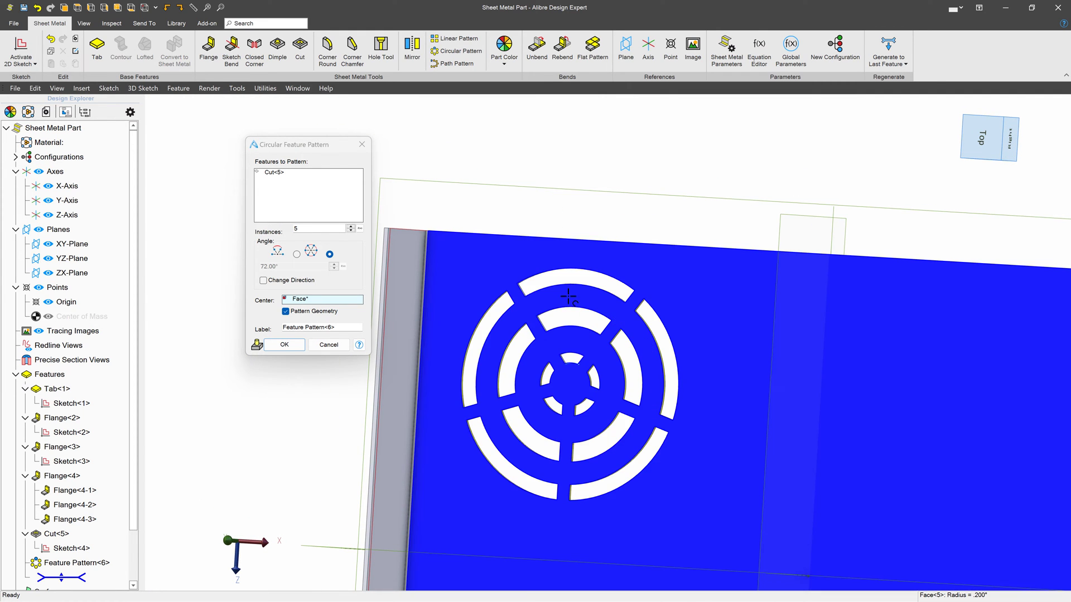
{"action": "left_click", "coordinate": [283, 344]}
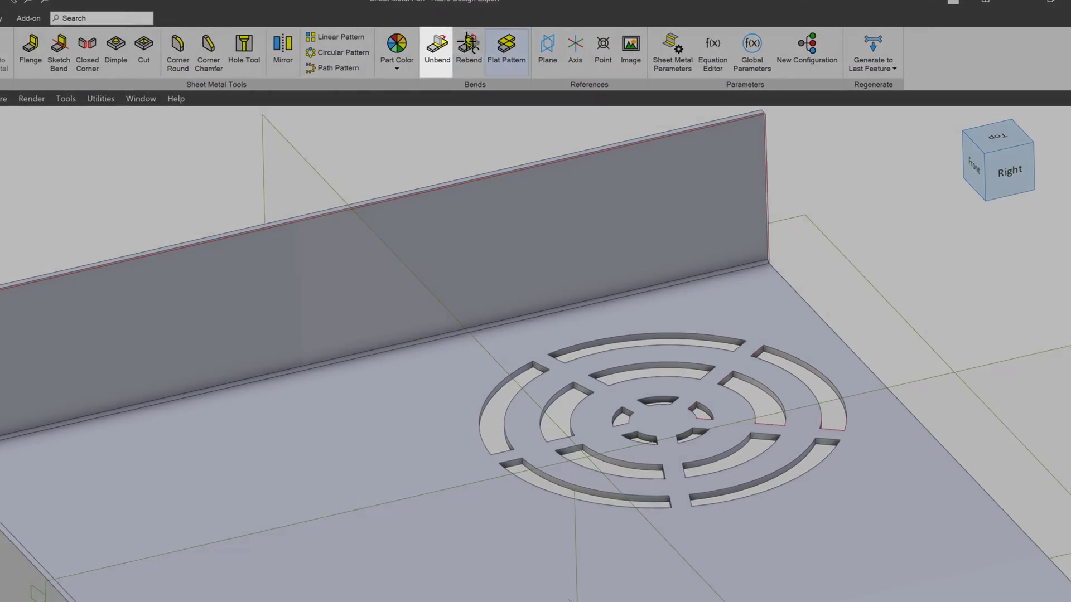
Unbend every bend of the tray, keeping Face<97> fixed
{"action": "left_click", "coordinate": [436, 42]}
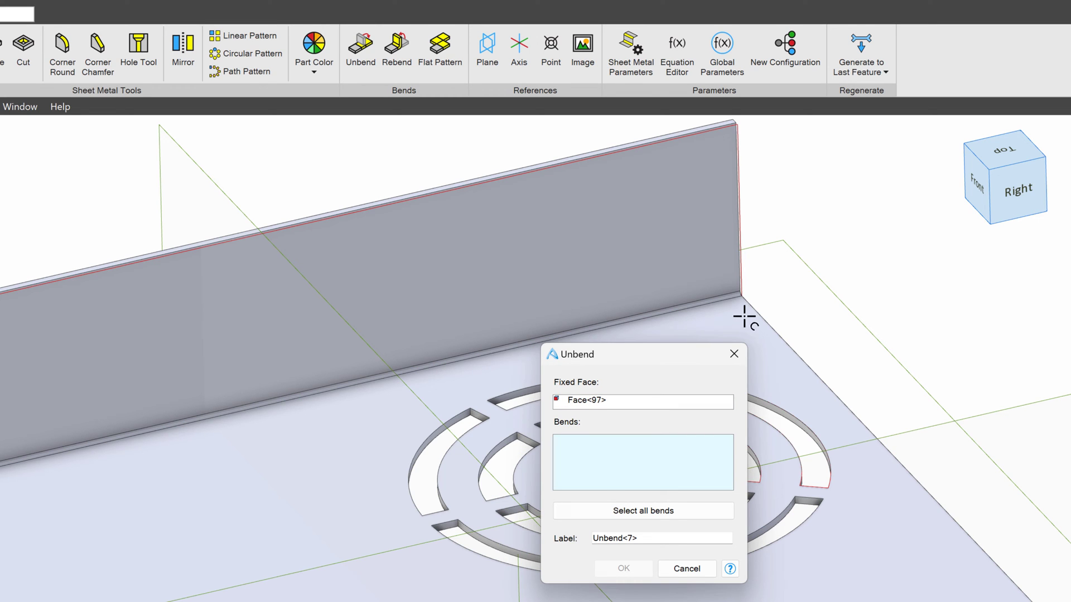
{"action": "mouse_move", "coordinate": [642, 417]}
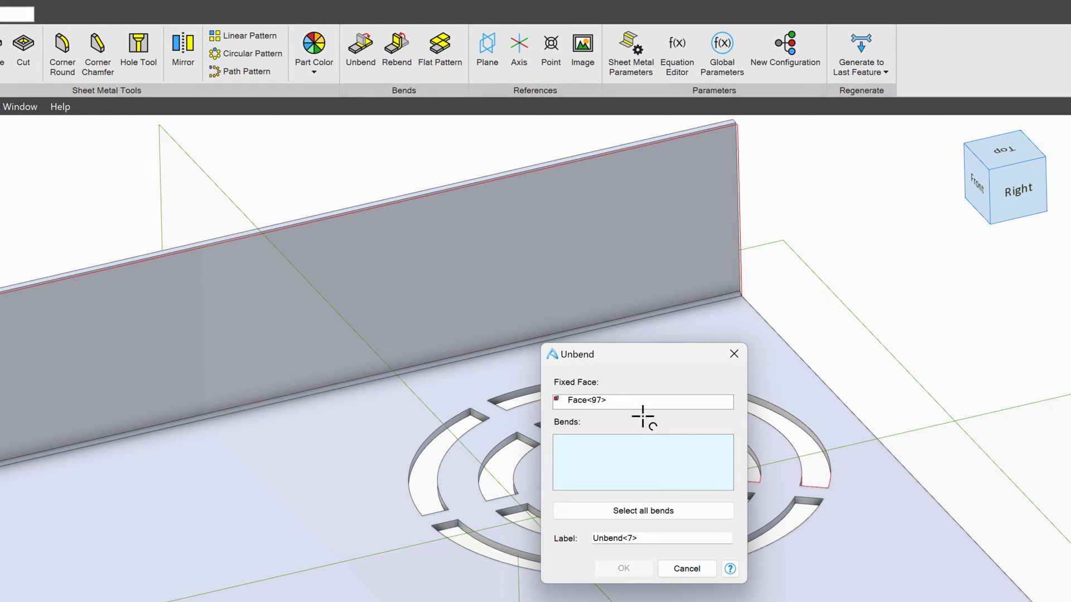
{"action": "left_click", "coordinate": [641, 511]}
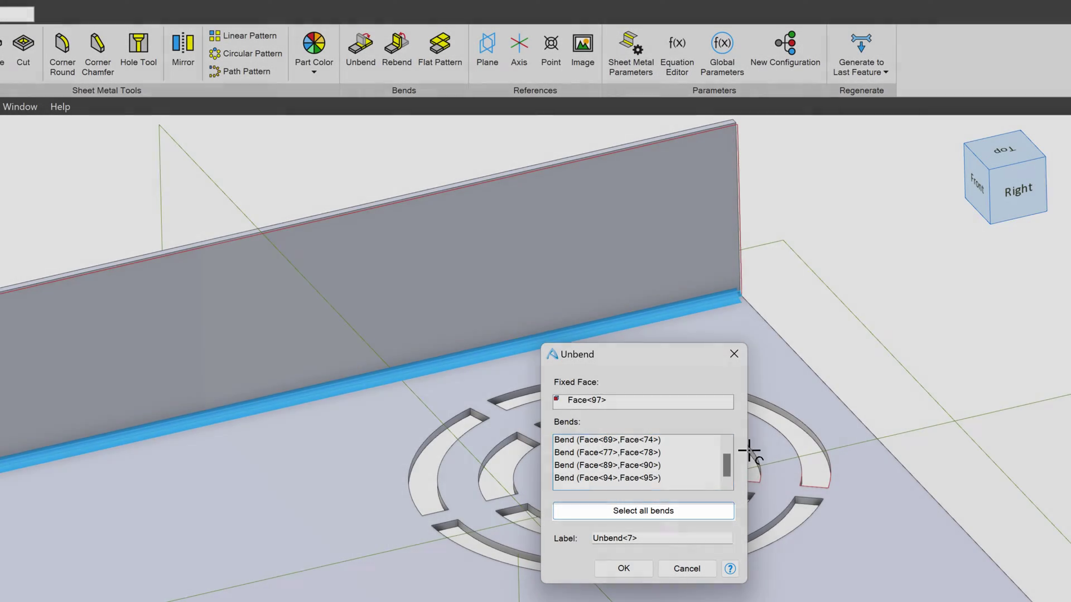
{"action": "left_click", "coordinate": [621, 568]}
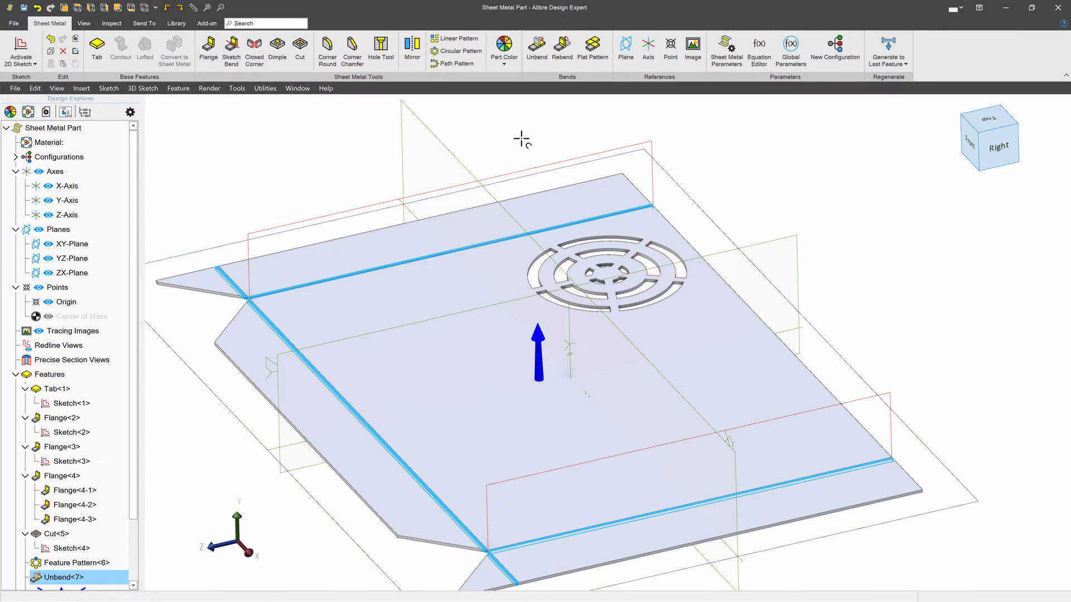
Edit Unbend<7> to clear its bend list and unfold only the single flange
{"action": "right_click", "coordinate": [75, 491]}
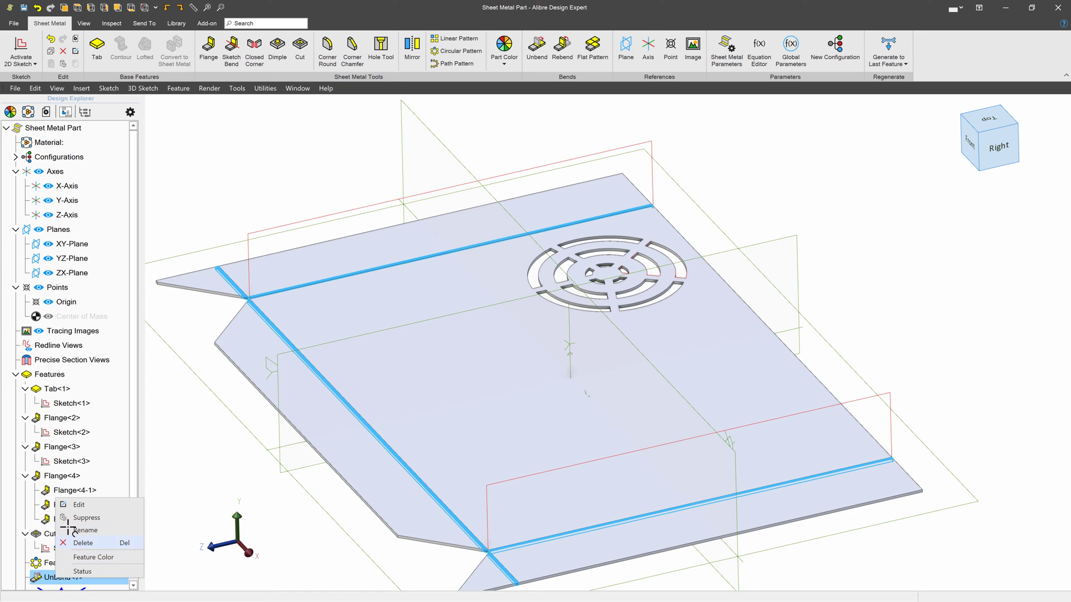
{"action": "left_click", "coordinate": [79, 504]}
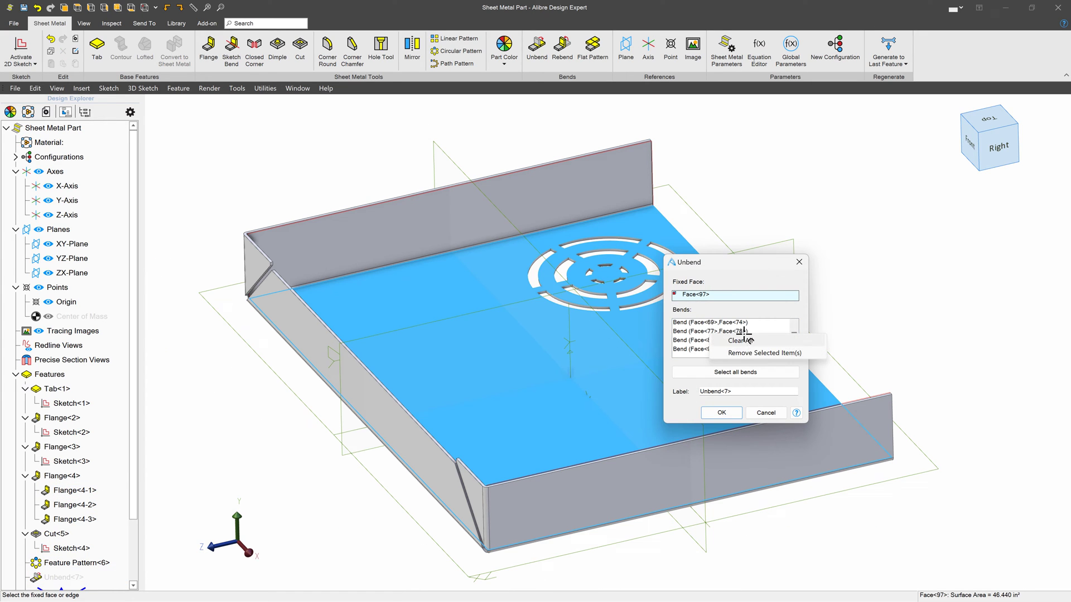
{"action": "left_click", "coordinate": [739, 340]}
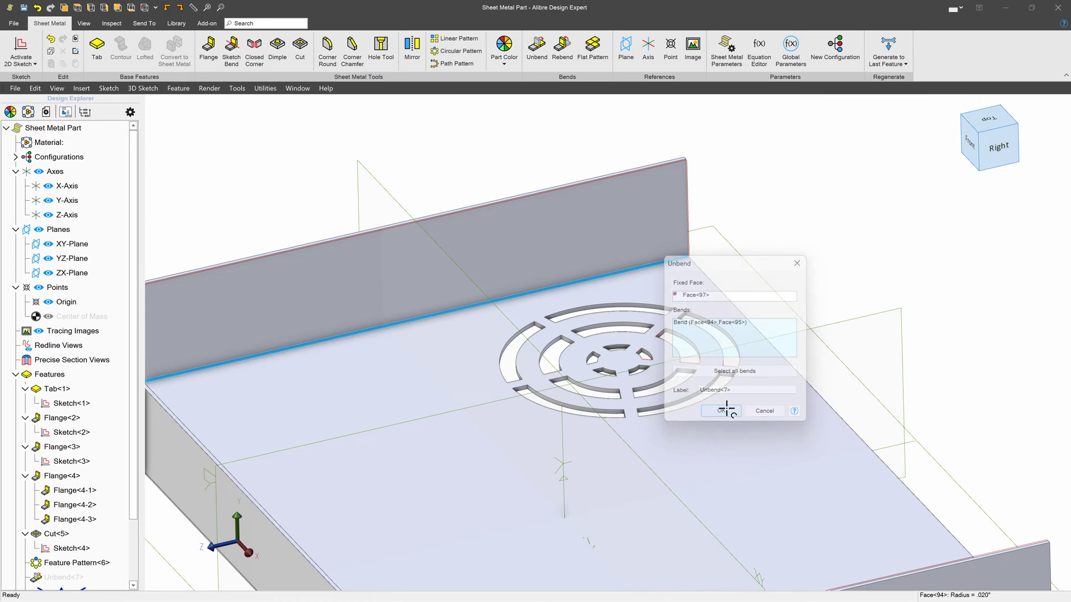
{"action": "left_click", "coordinate": [720, 410]}
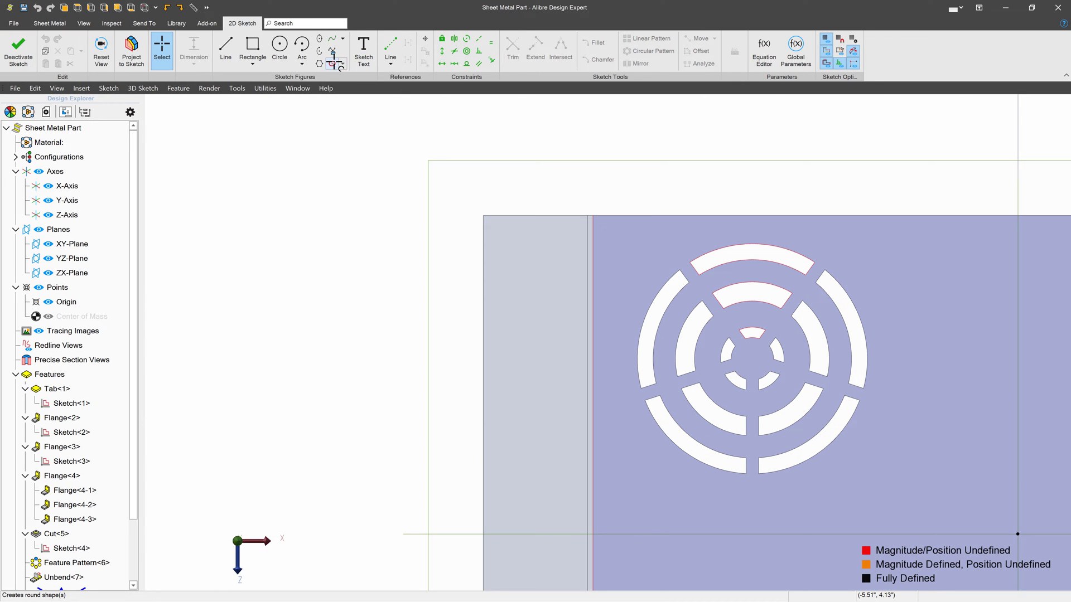
Sketch eleven 1.5" × .25" obround slots in a linear pattern, .350" pitch at 270°
{"action": "left_click", "coordinate": [340, 64]}
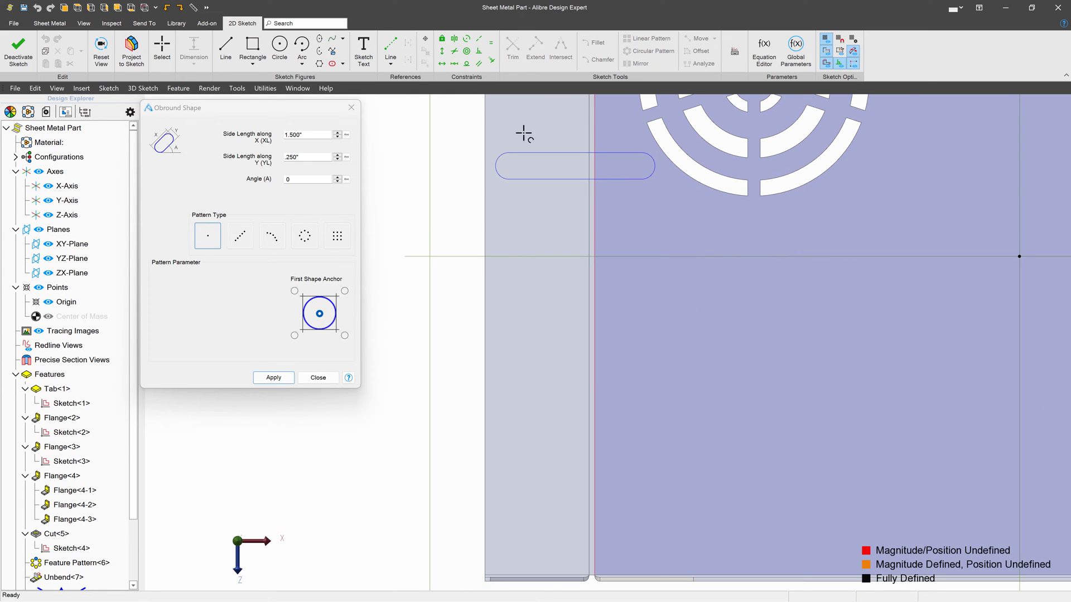
{"action": "left_click", "coordinate": [239, 234]}
{"action": "type", "text": "12"}
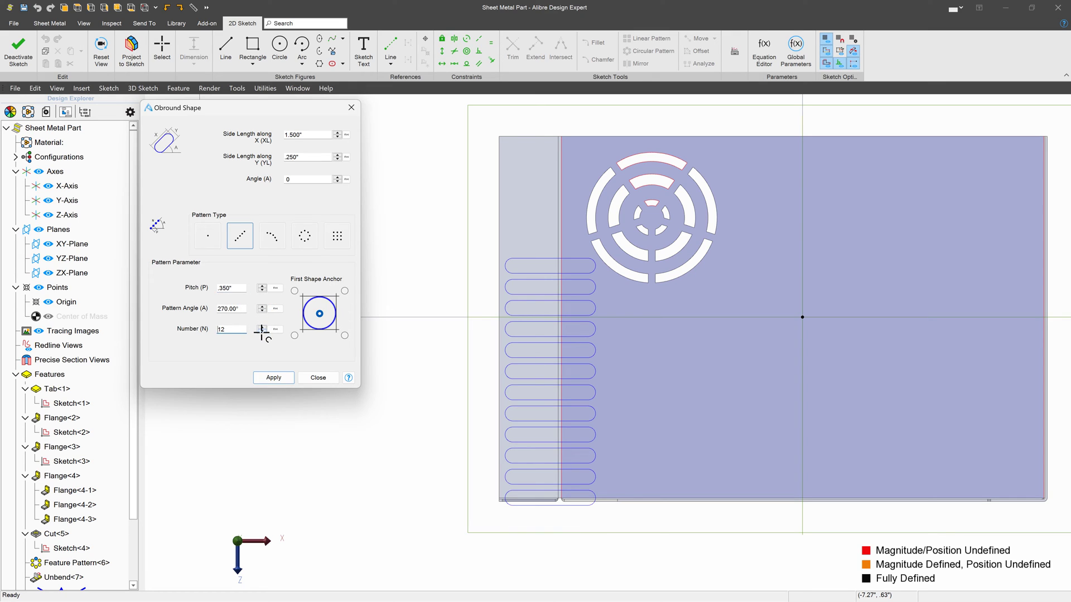
{"action": "left_click", "coordinate": [262, 331]}
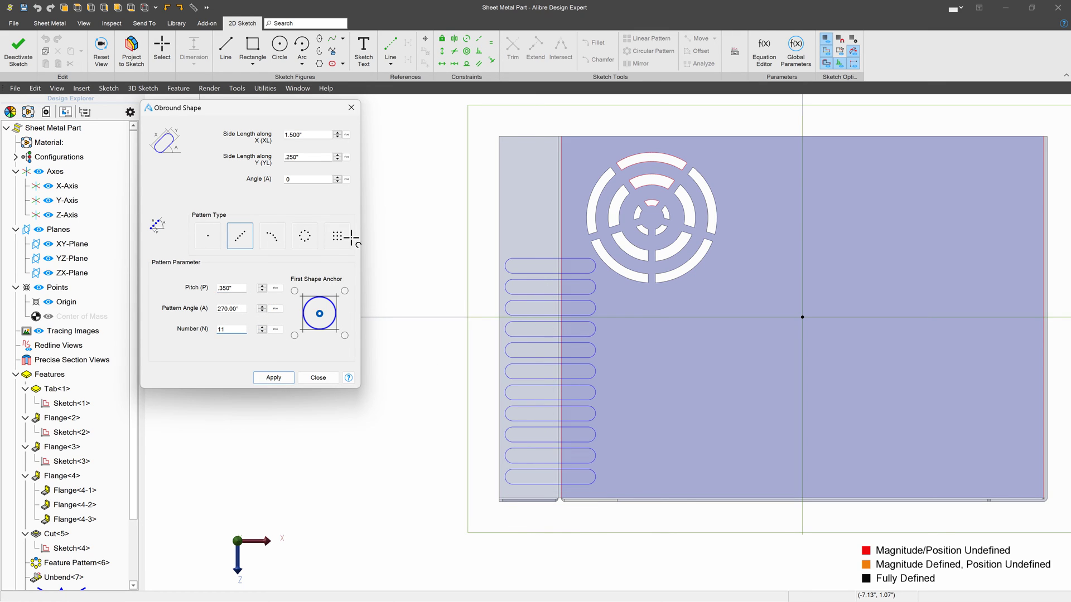
{"action": "left_click", "coordinate": [273, 377]}
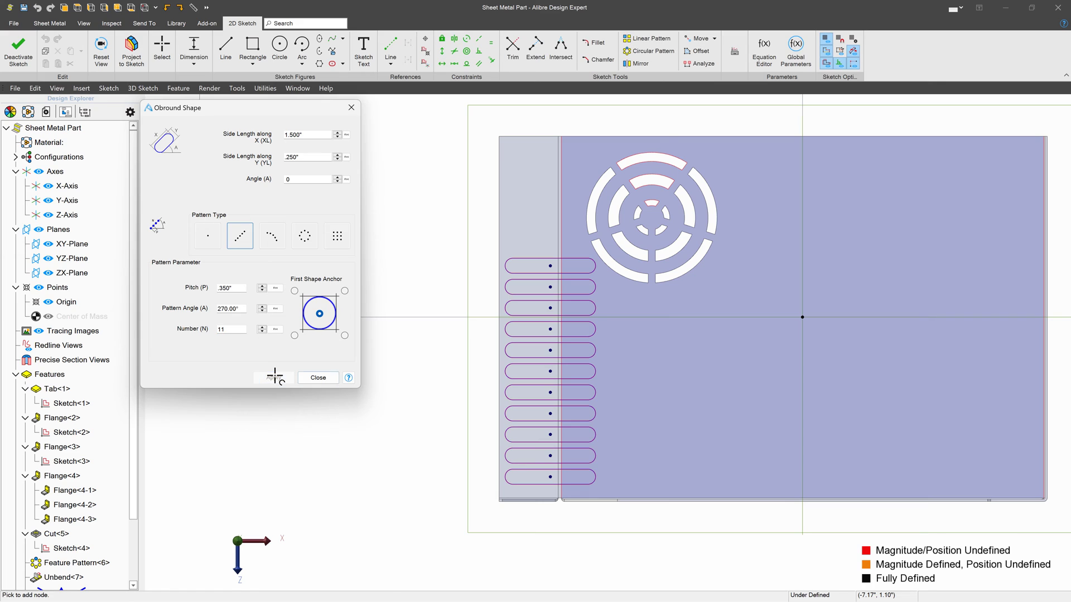
{"action": "left_click", "coordinate": [317, 377]}
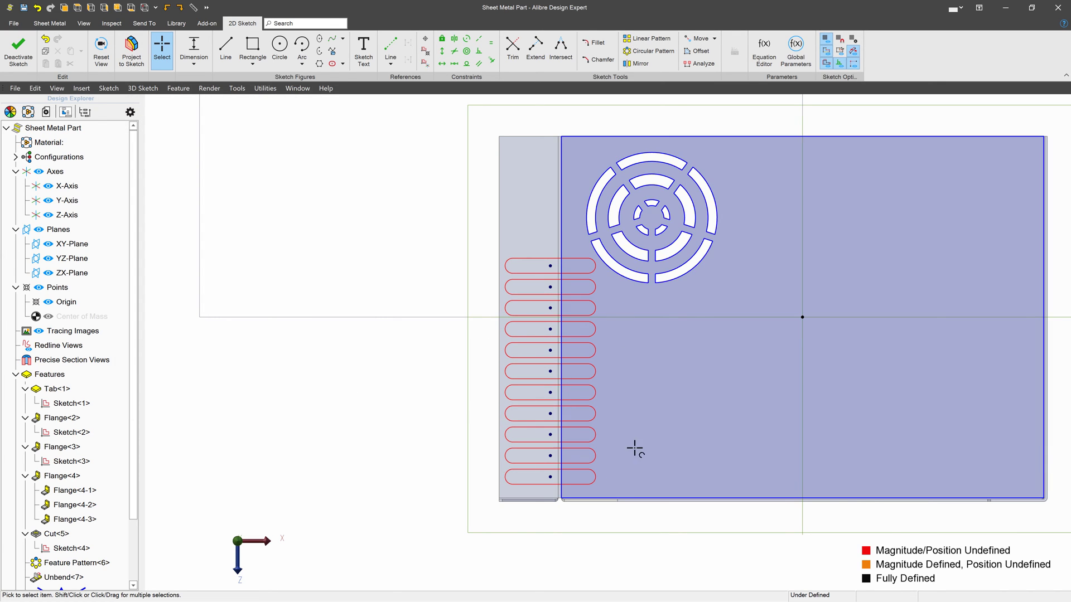
Clear the selection and deactivate the obround slot sketch
{"action": "left_click", "coordinate": [193, 44]}
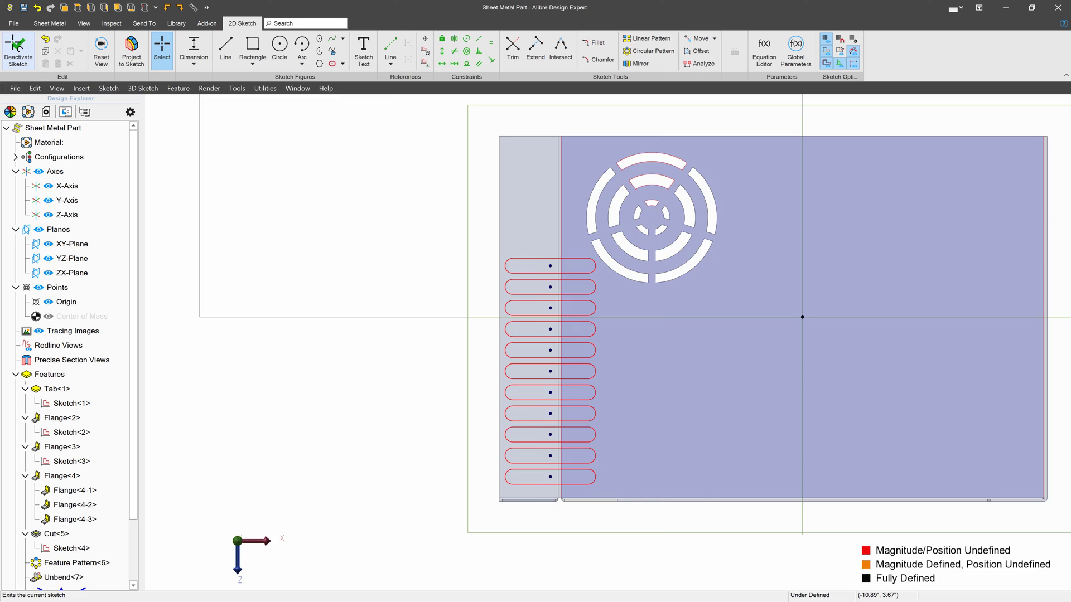
{"action": "left_click", "coordinate": [18, 48]}
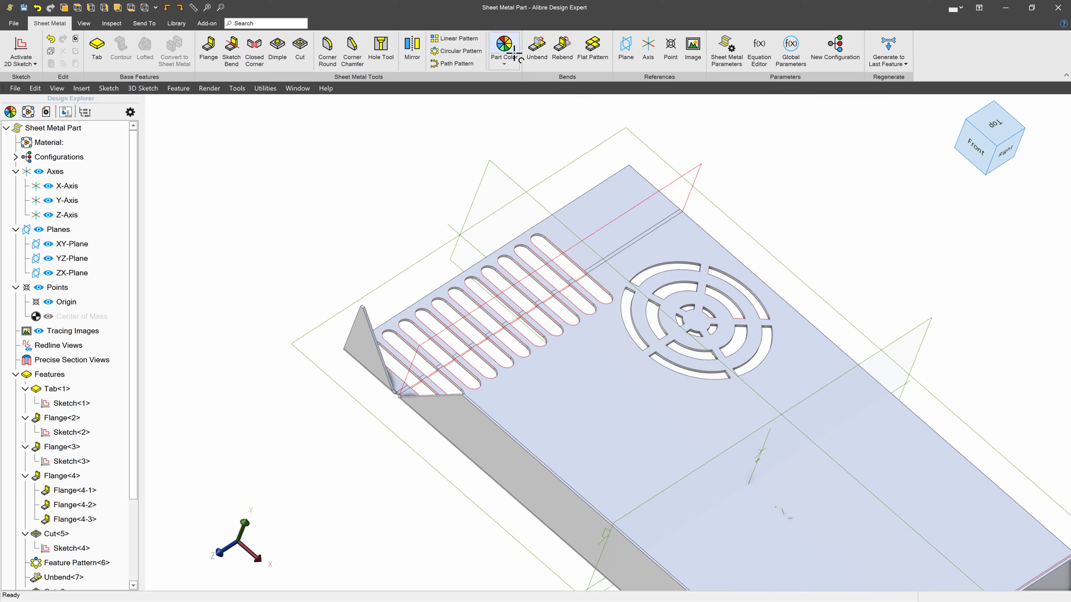
Rebend the flattened flange by selecting all unbent bends
{"action": "left_click", "coordinate": [561, 48]}
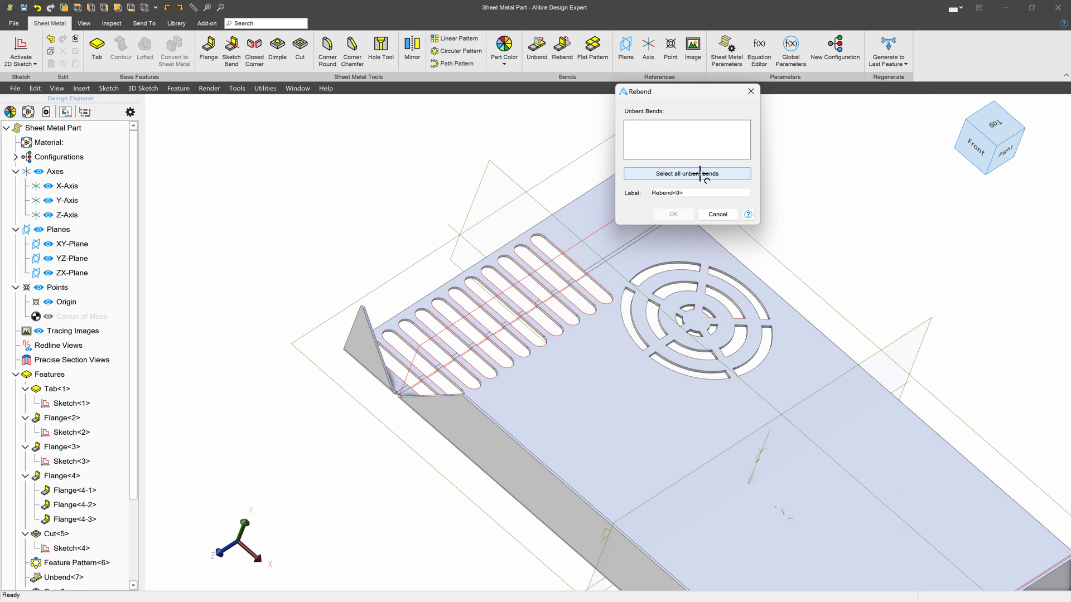
{"action": "left_click", "coordinate": [687, 173]}
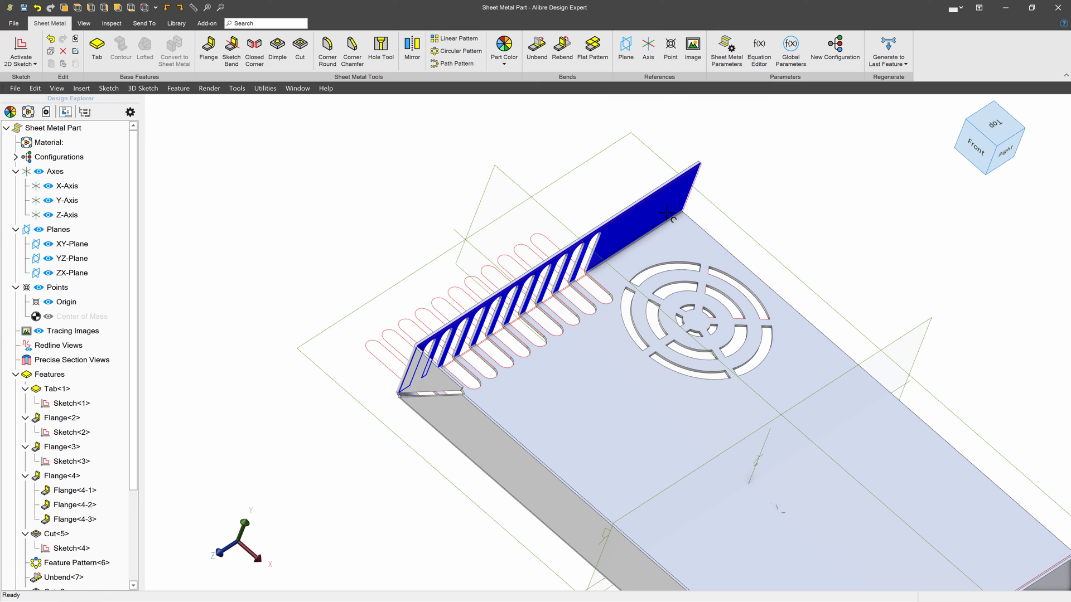